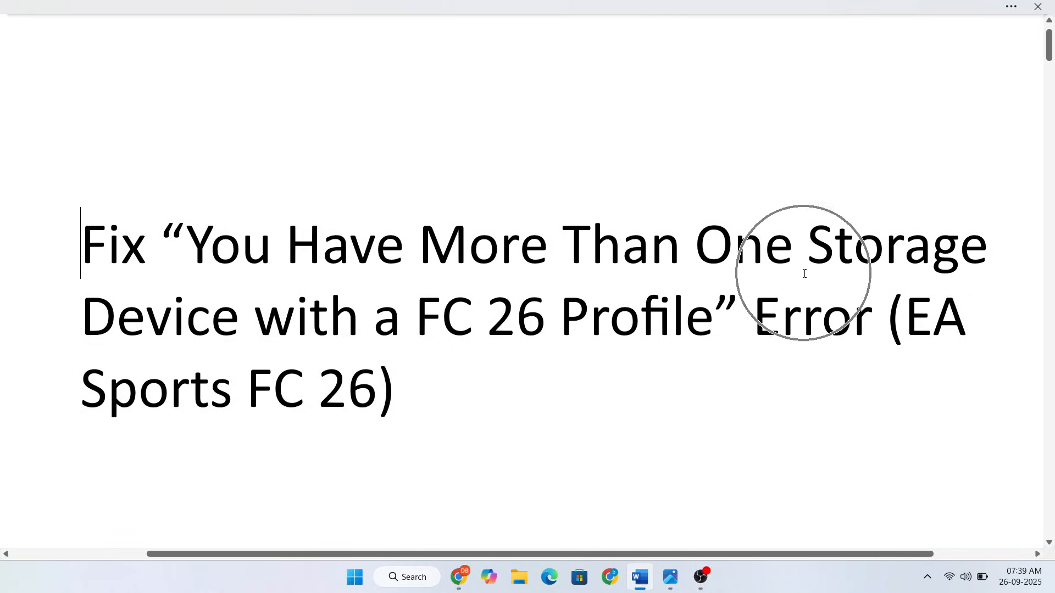
pyautogui.moveTo(222, 350)
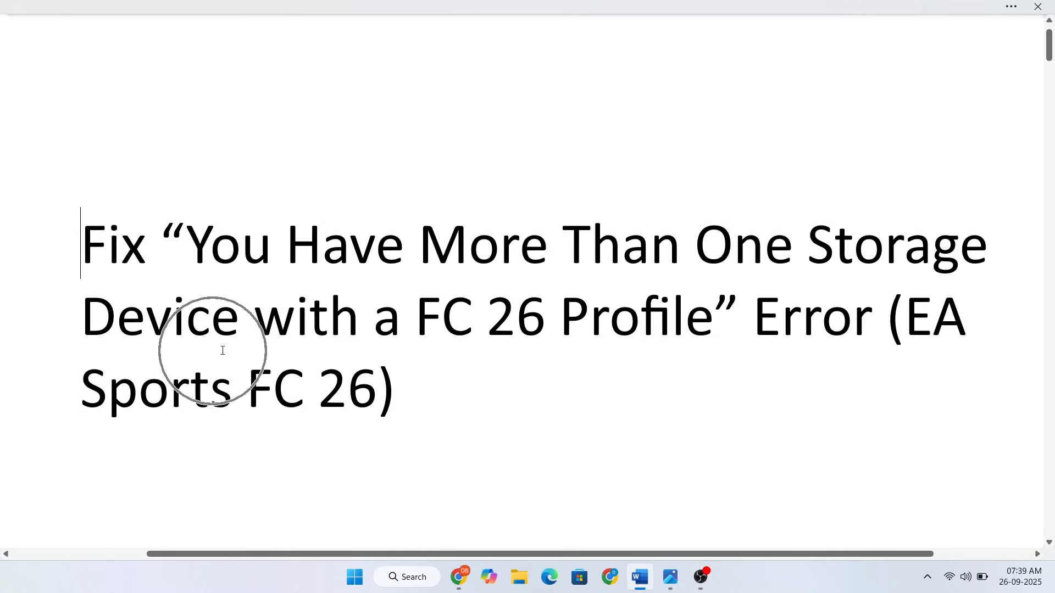
pyautogui.moveTo(623, 361)
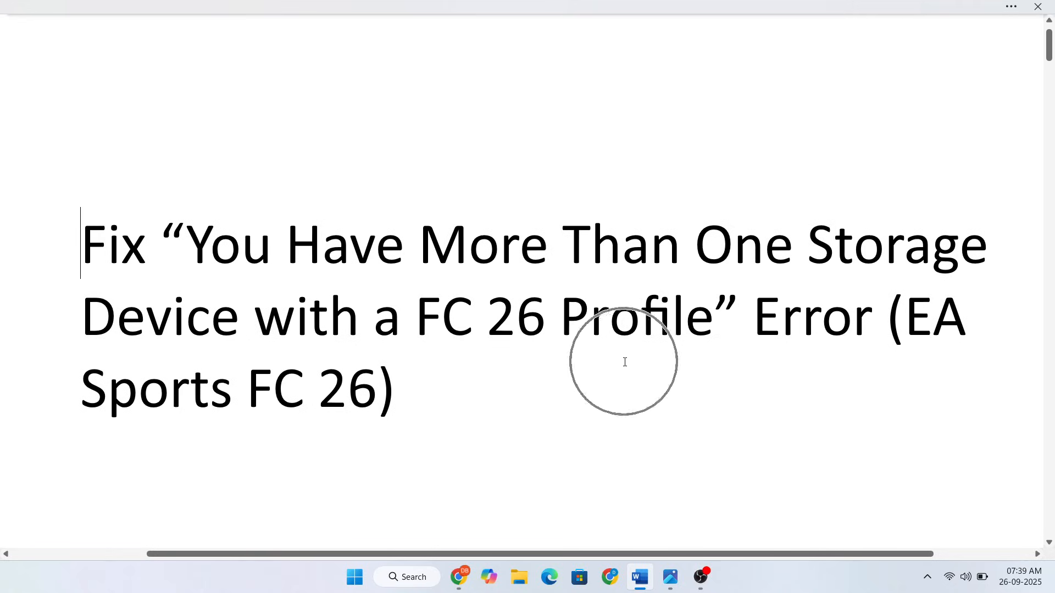
pyautogui.moveTo(671, 381)
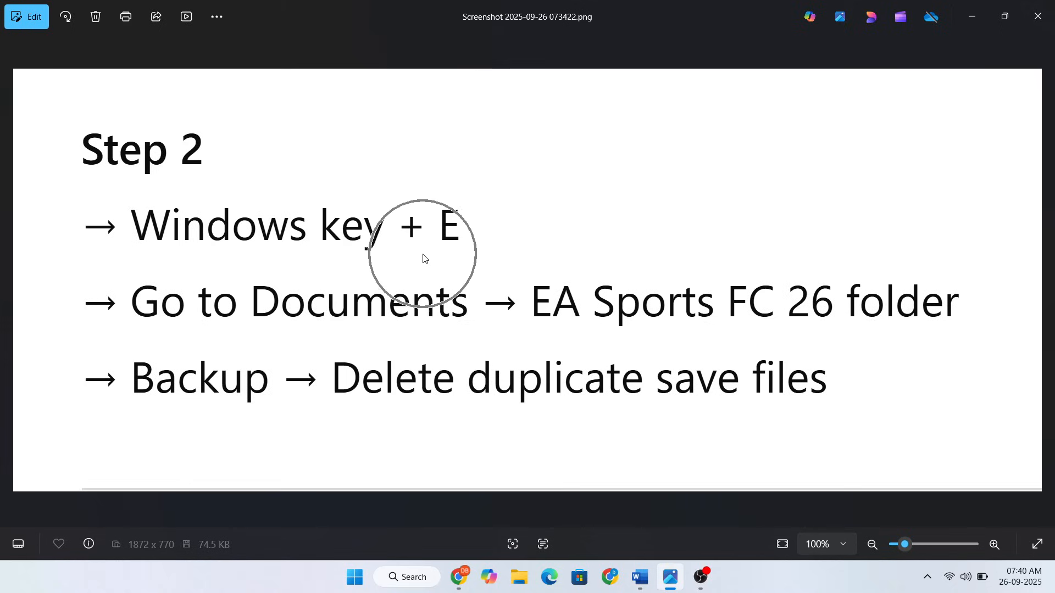
pyautogui.moveTo(374, 334)
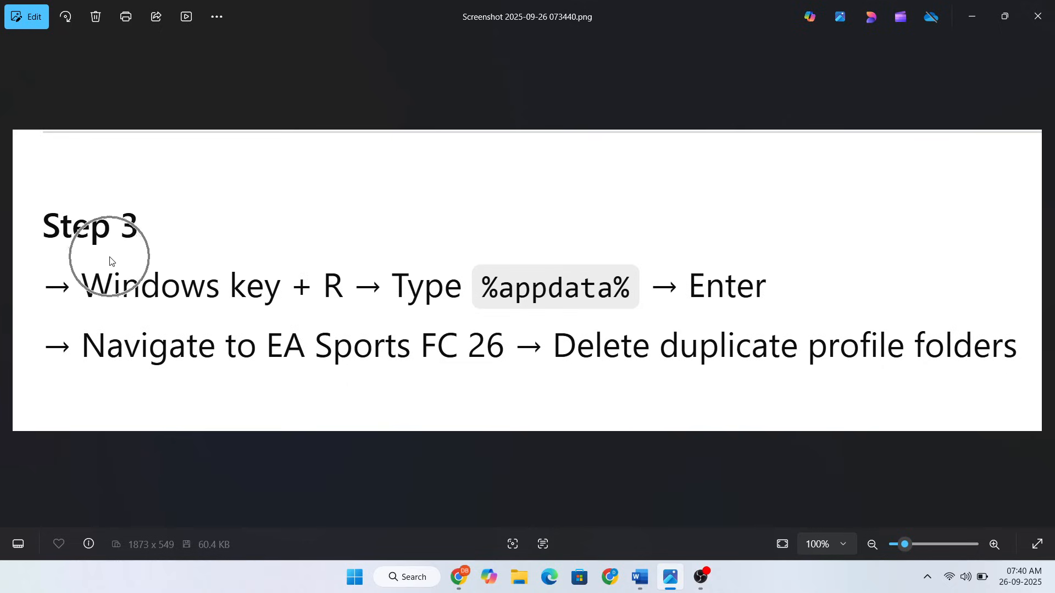
pyautogui.moveTo(310, 306)
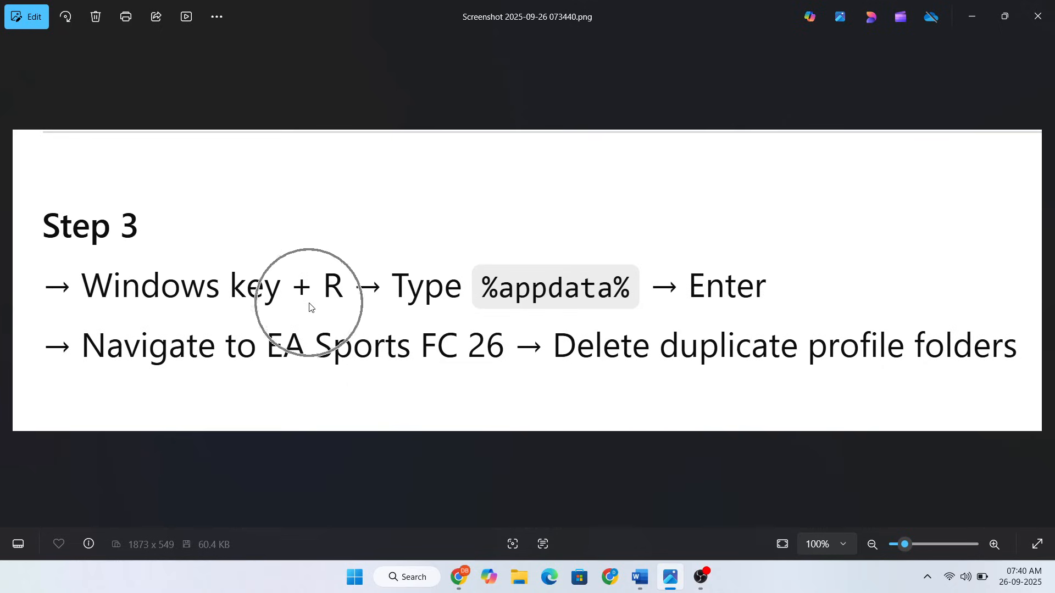
pyautogui.moveTo(738, 317)
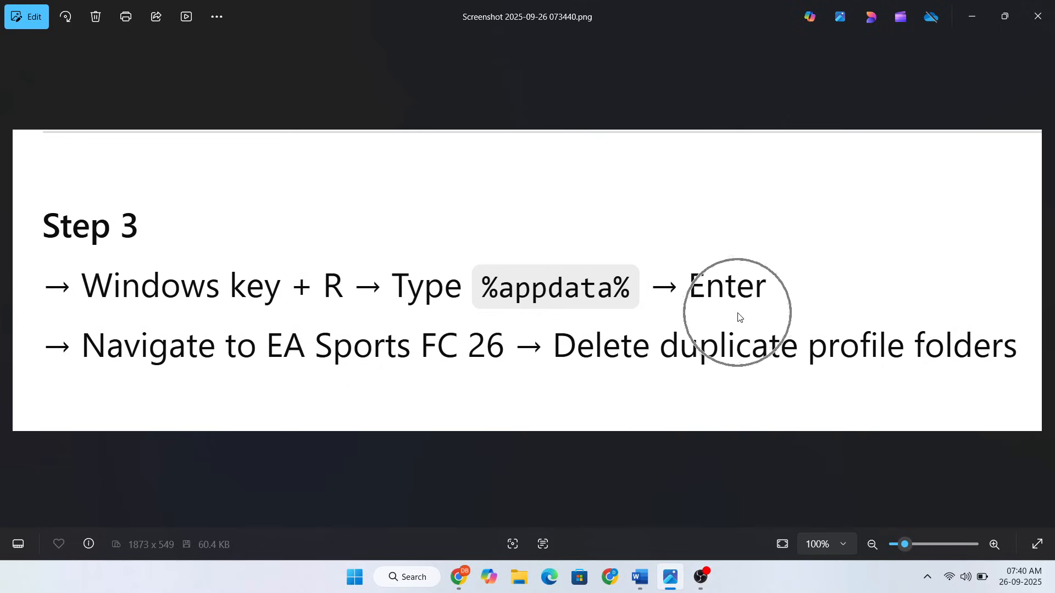
pyautogui.moveTo(263, 380)
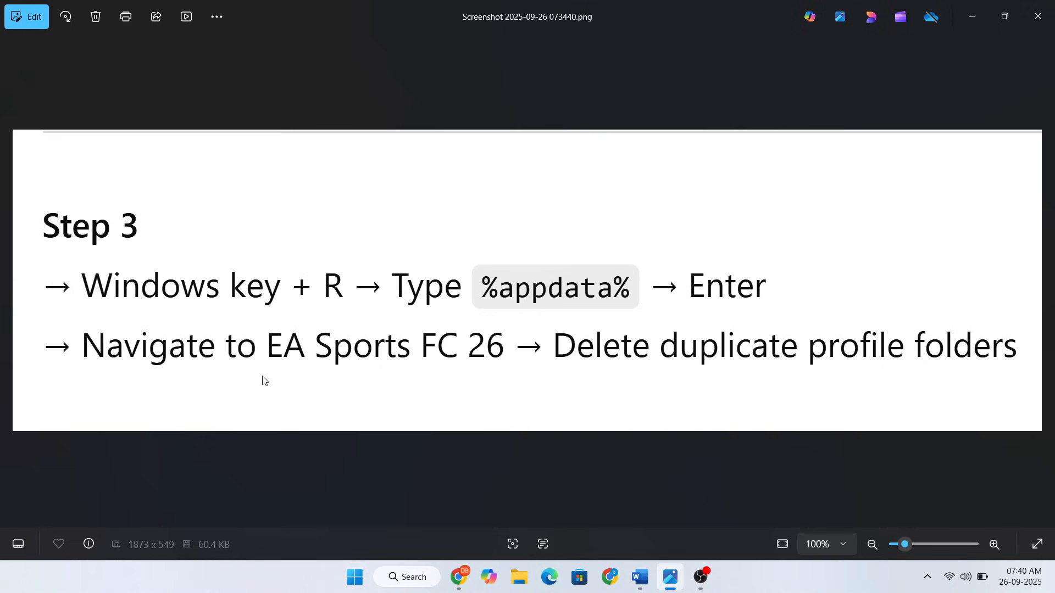
# Advance the slideshow to the screenshot on deleting duplicate profile folders in AppData
pyautogui.click(482, 382)
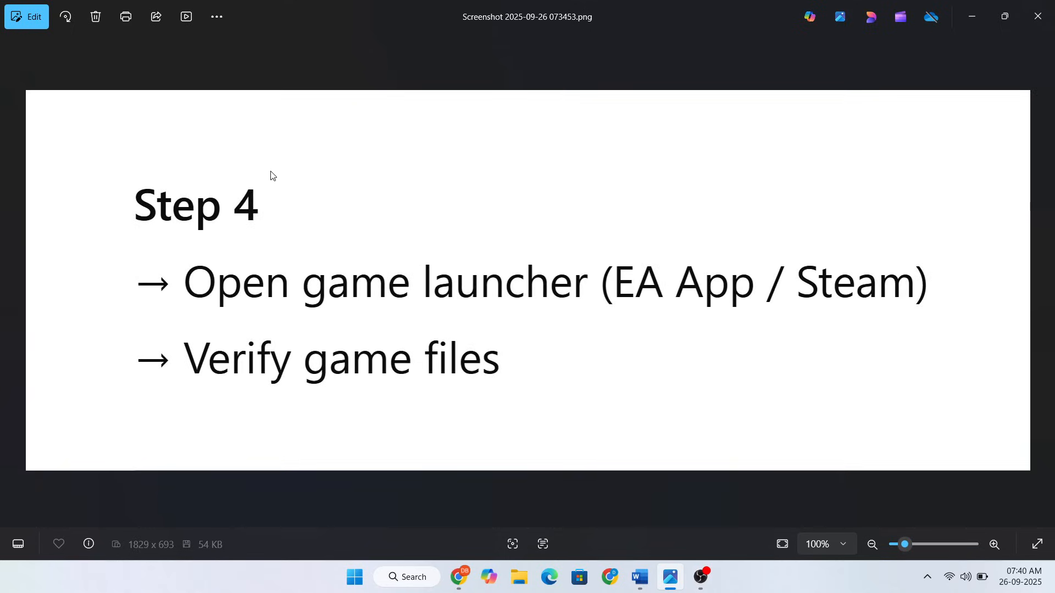
pyautogui.moveTo(385, 306)
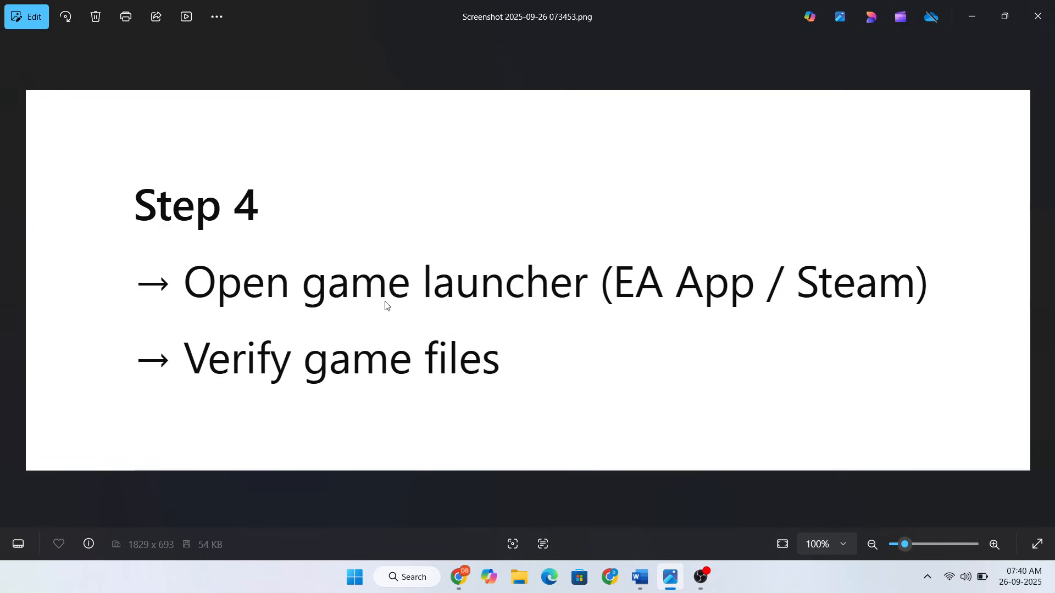
pyautogui.moveTo(802, 319)
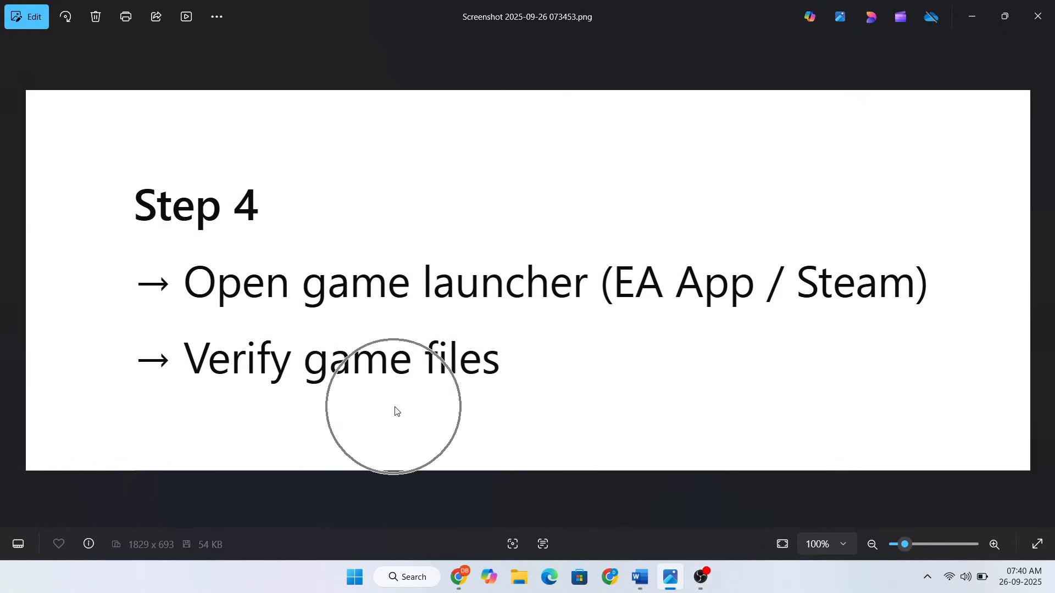
# Advance to the screenshot on verifying game files in the EA App or Steam
pyautogui.click(393, 411)
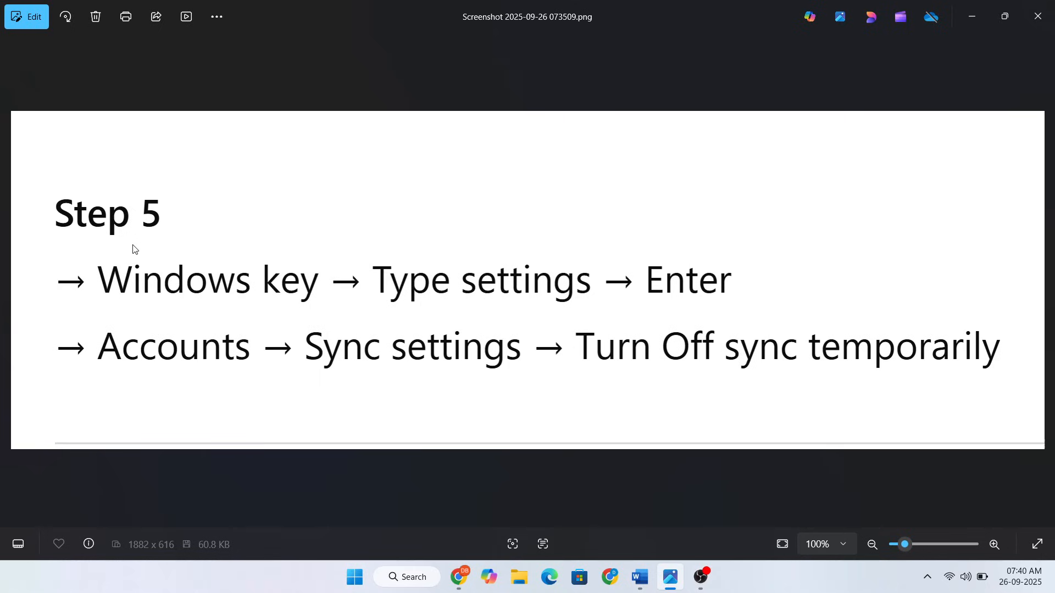
pyautogui.moveTo(532, 308)
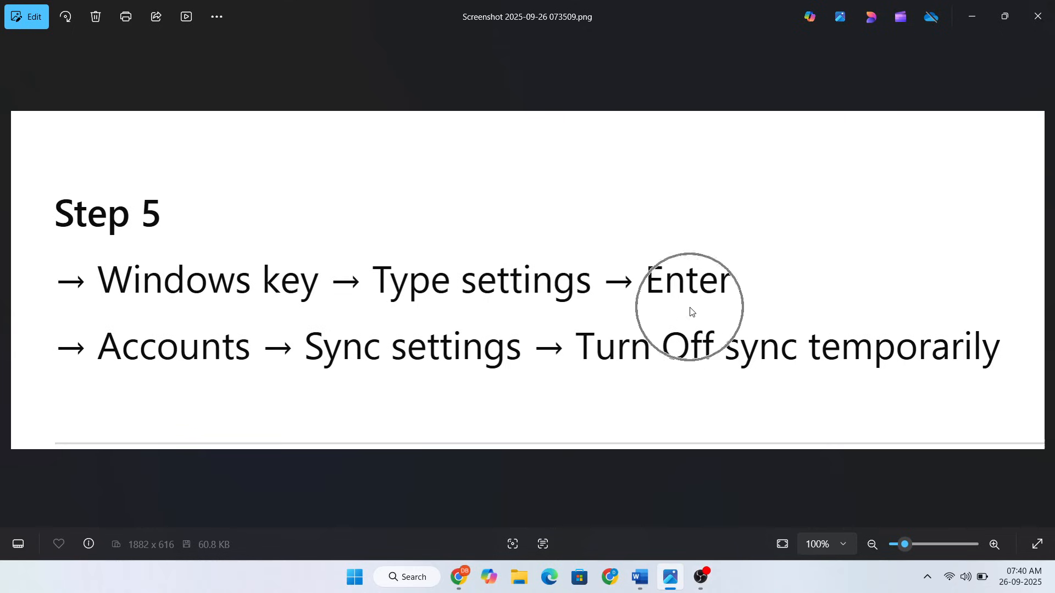
pyautogui.moveTo(243, 370)
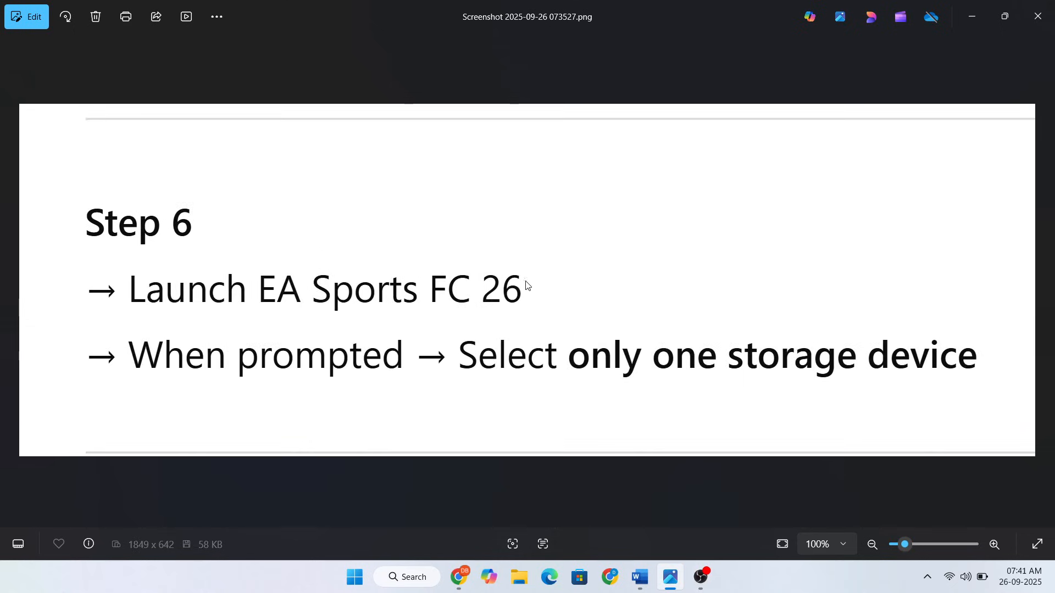
pyautogui.moveTo(232, 321)
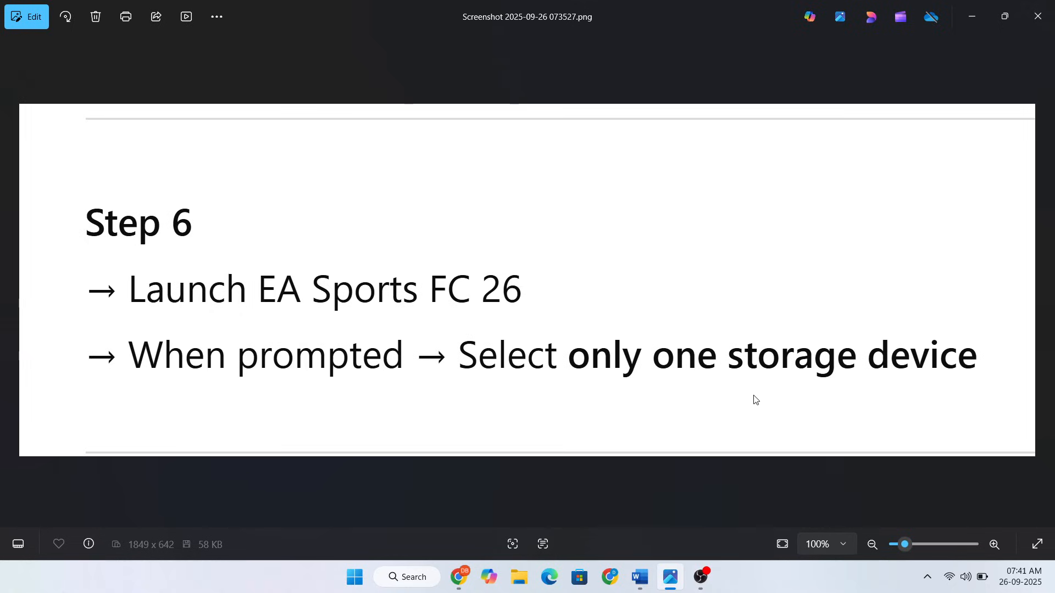
pyautogui.moveTo(806, 398)
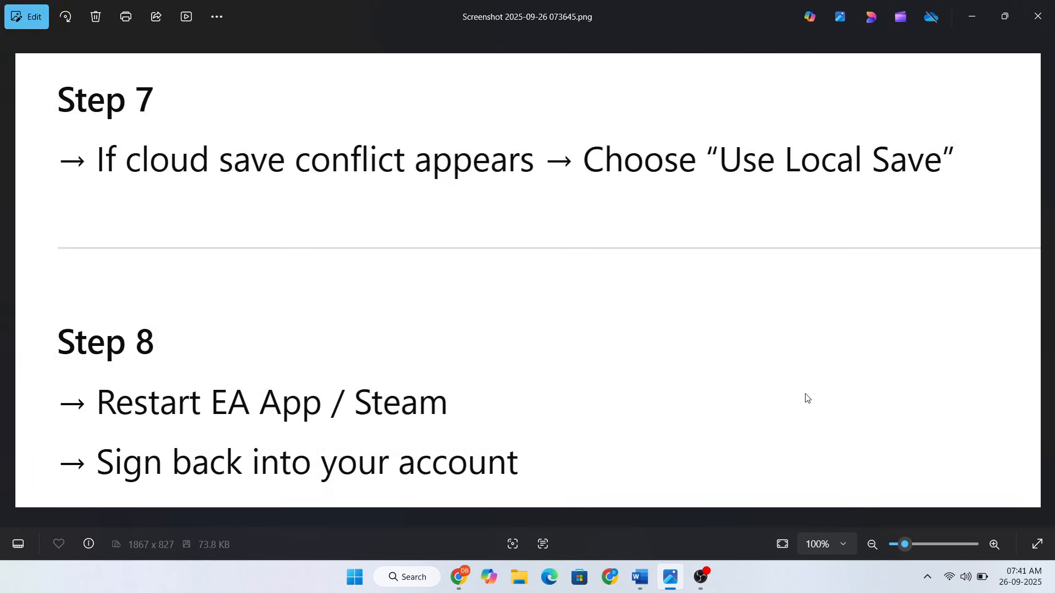
# Display the Step 7 and 8 screenshot on cloud save conflicts and restarting the launcher
pyautogui.click(131, 135)
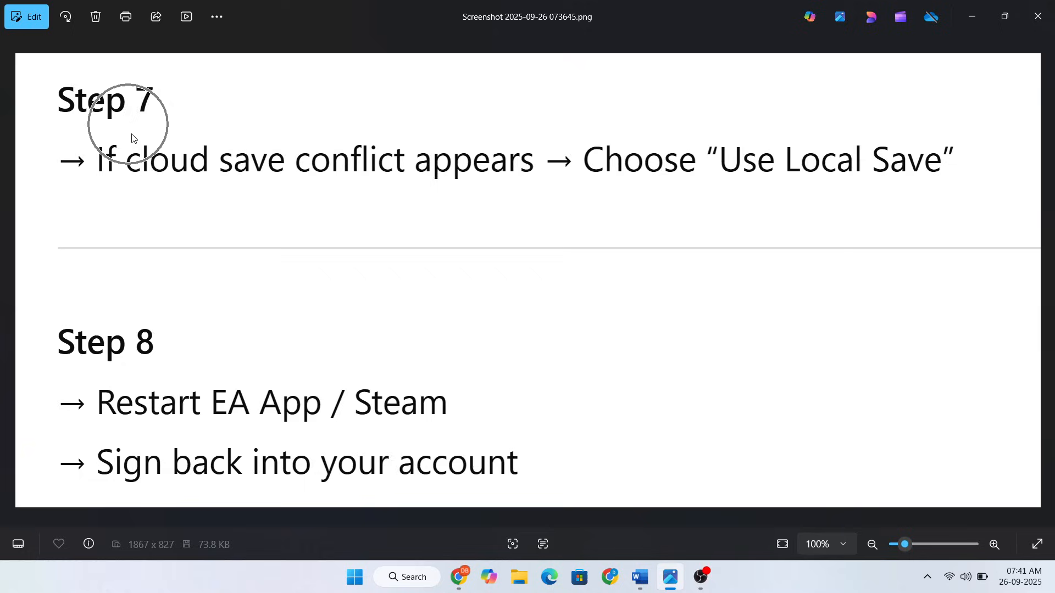
pyautogui.moveTo(429, 184)
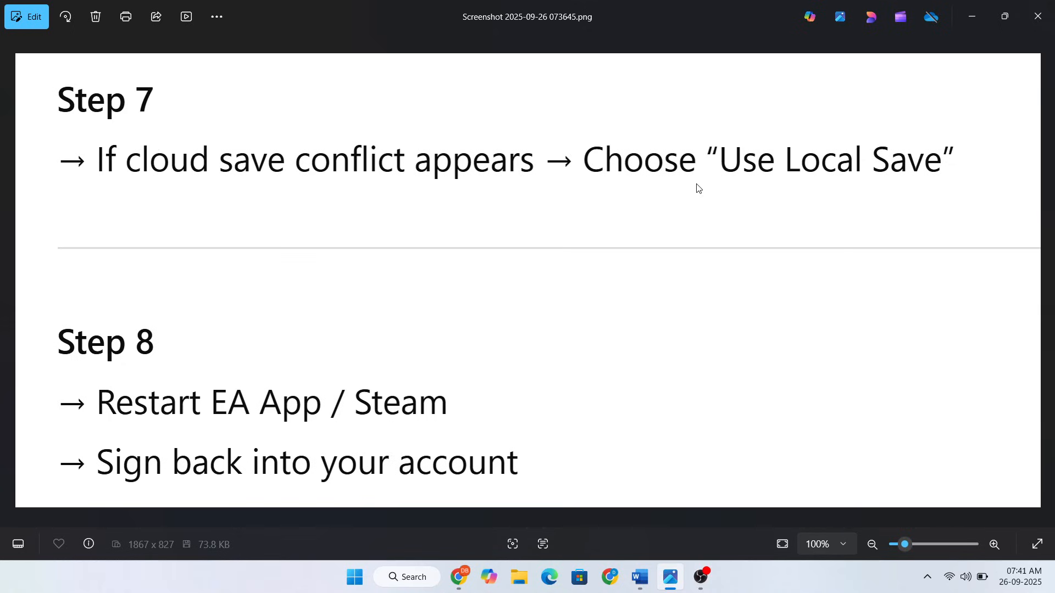
pyautogui.moveTo(797, 189)
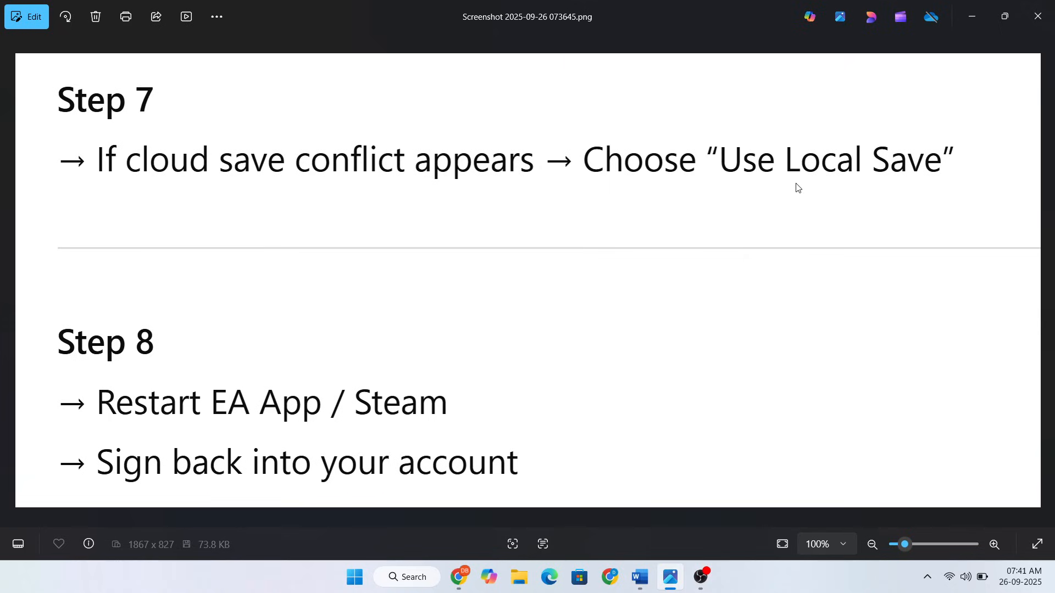
pyautogui.moveTo(153, 371)
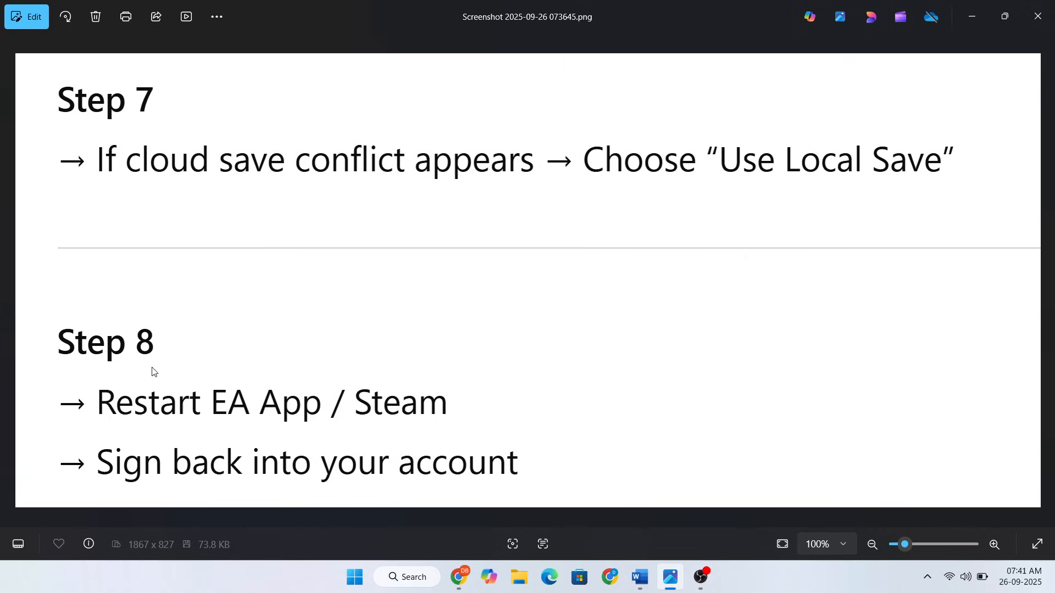
pyautogui.moveTo(302, 428)
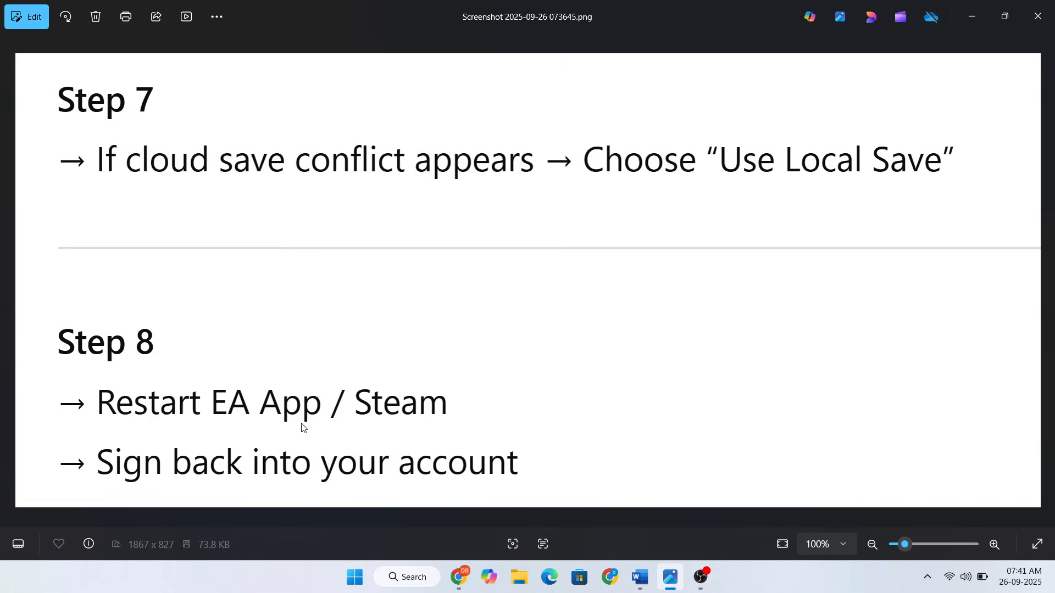
pyautogui.moveTo(380, 429)
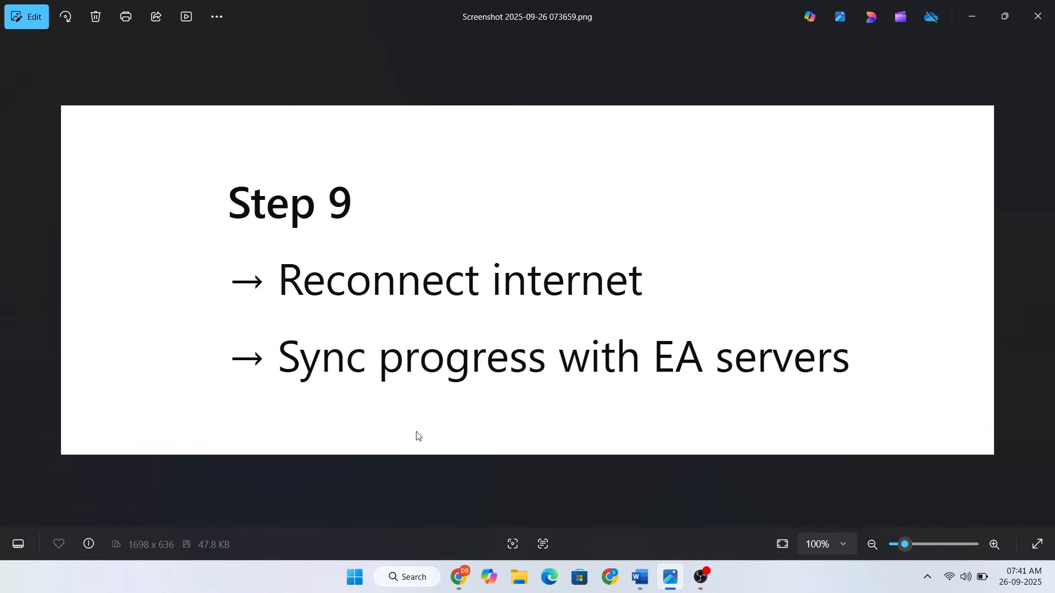
pyautogui.moveTo(351, 297)
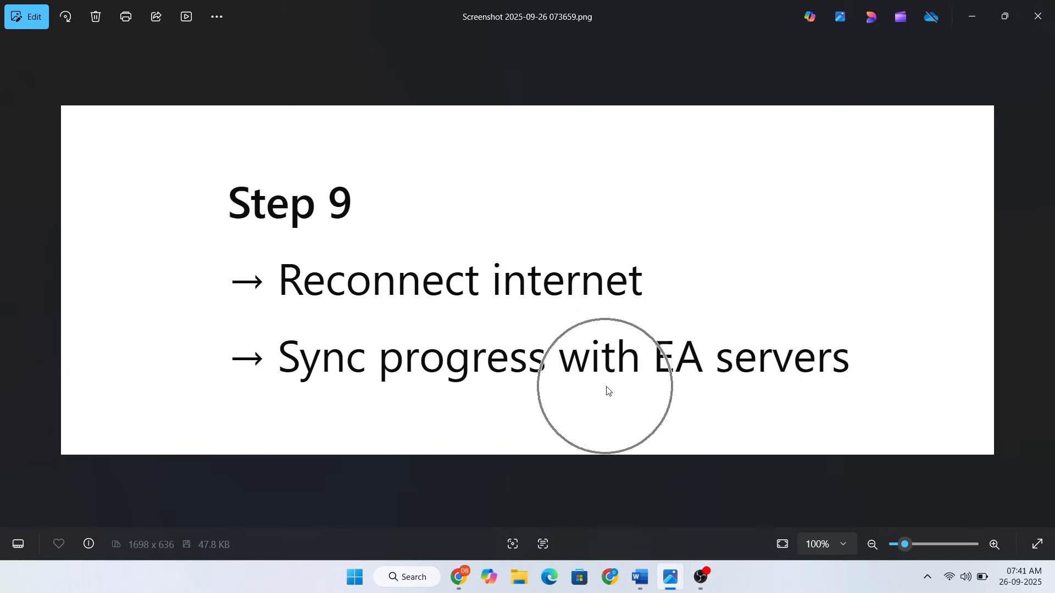
pyautogui.moveTo(701, 387)
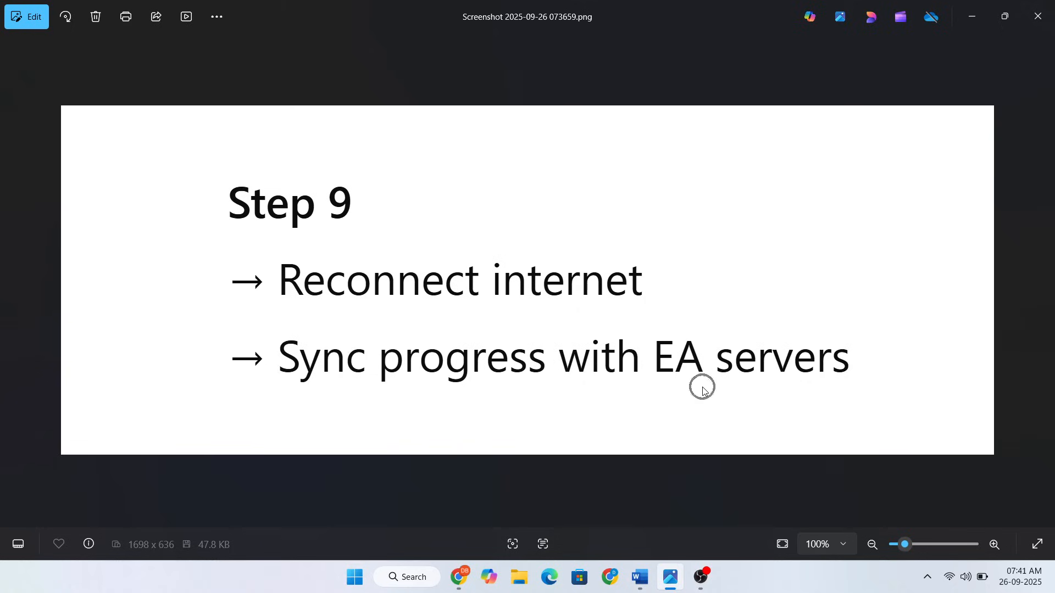
pyautogui.moveTo(704, 392)
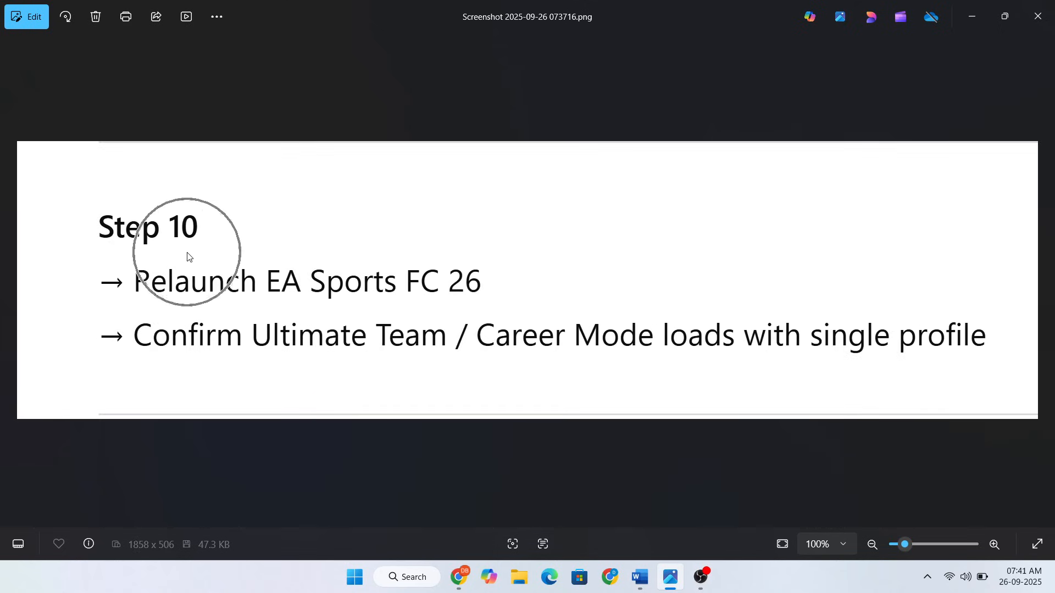
pyautogui.moveTo(417, 311)
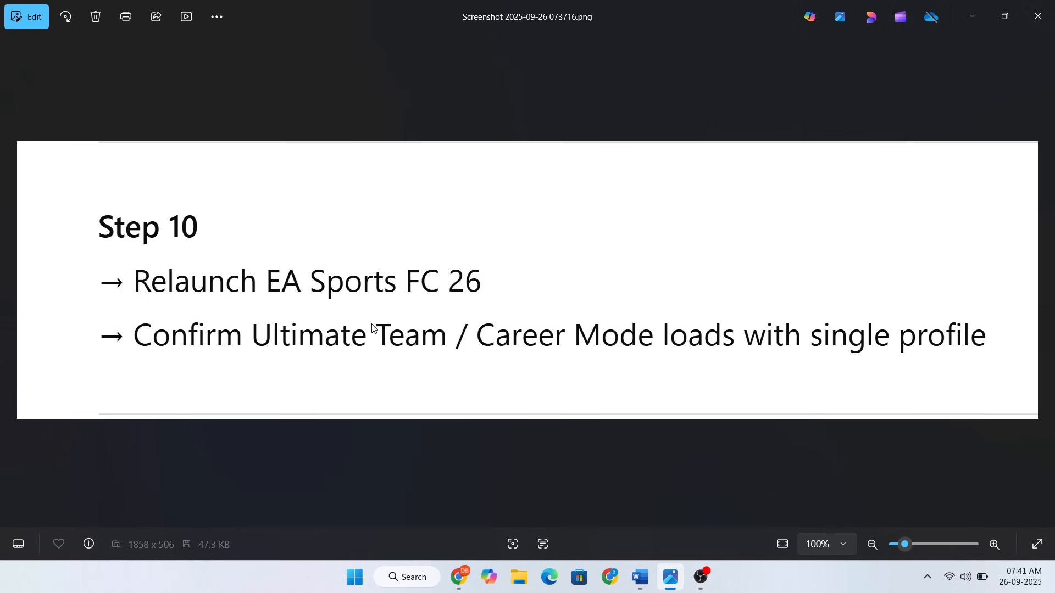
pyautogui.moveTo(401, 366)
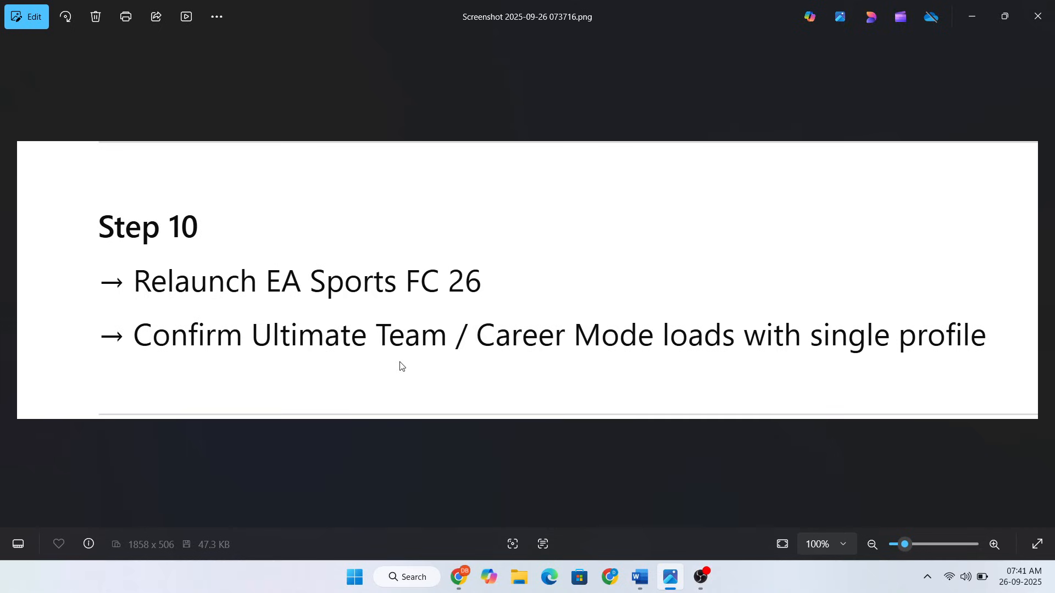
pyautogui.moveTo(680, 369)
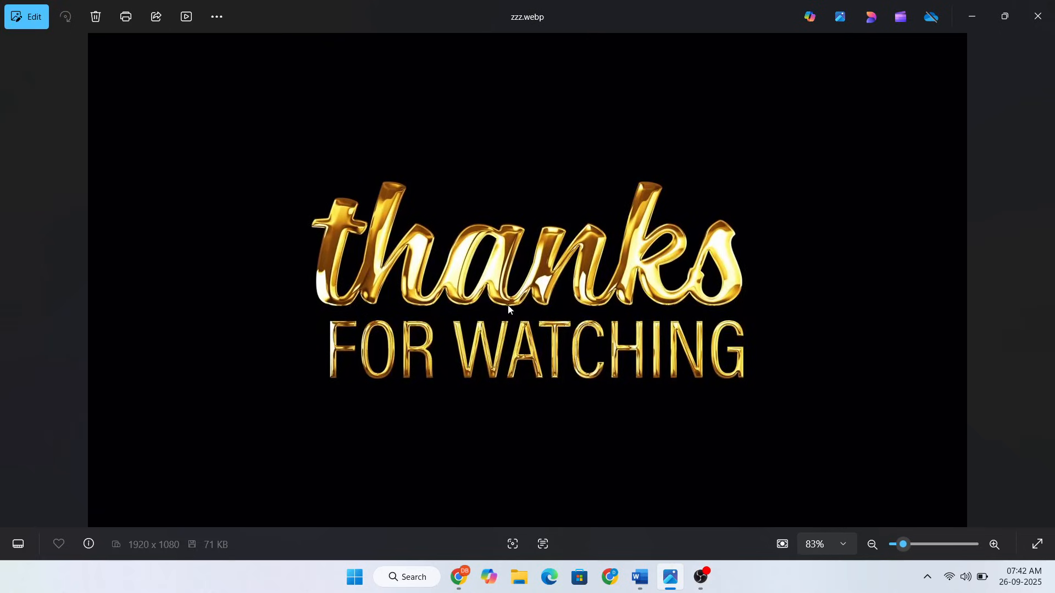
pyautogui.moveTo(530, 401)
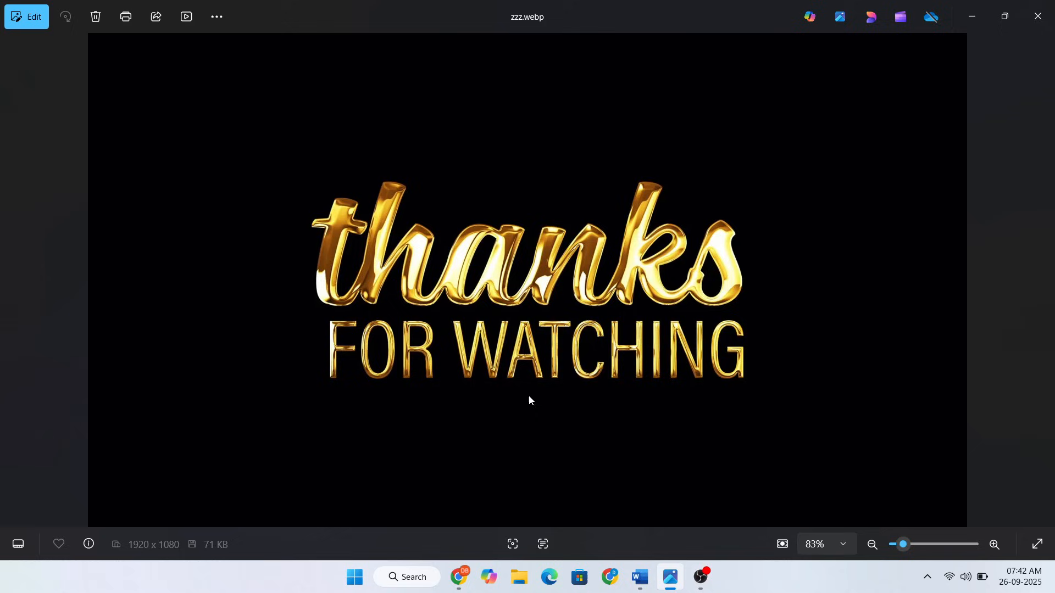
pyautogui.moveTo(529, 317)
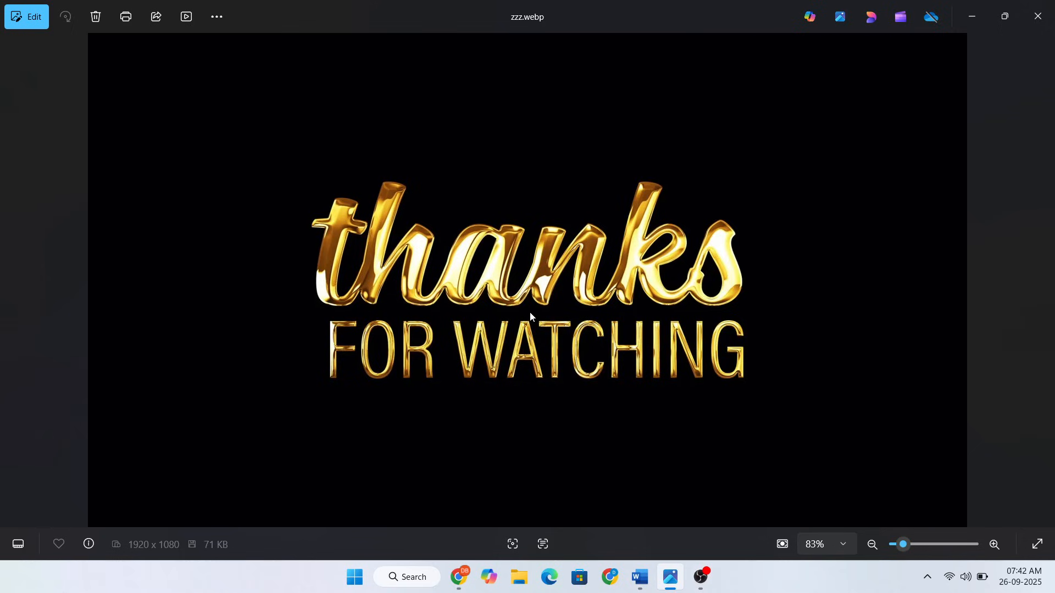